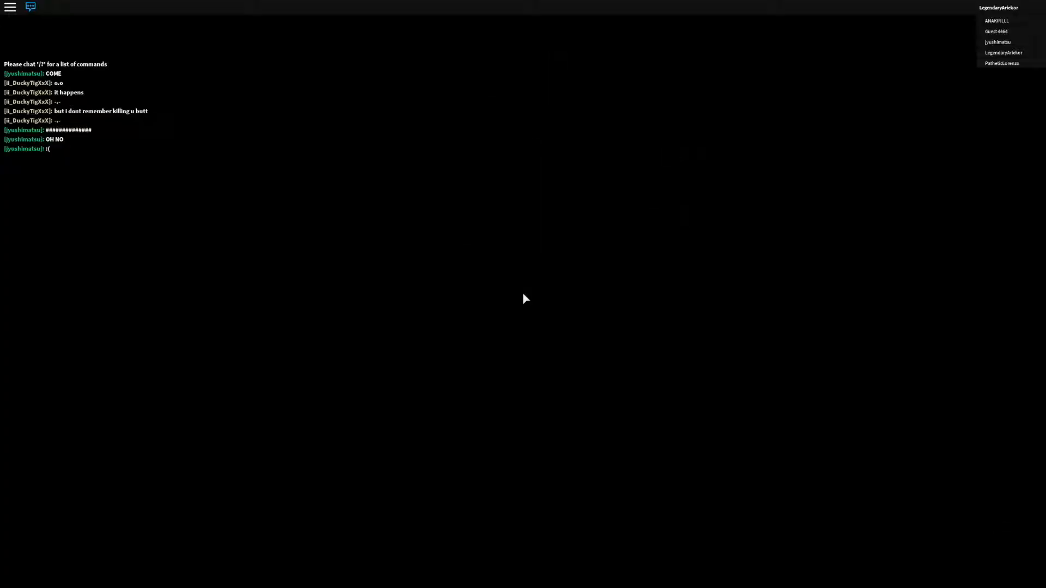
mouse_move(295, 301)
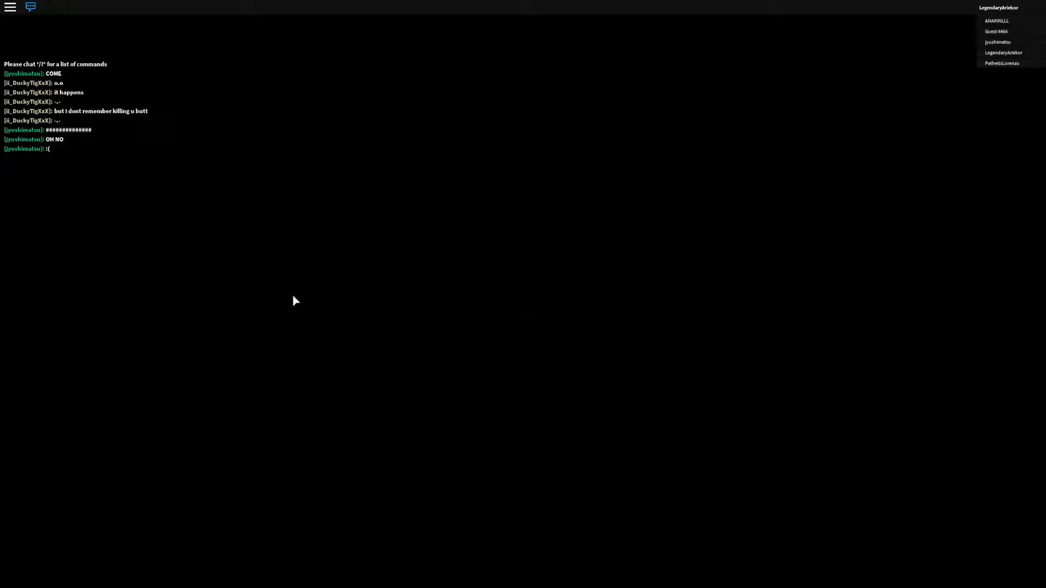
mouse_move(336, 286)
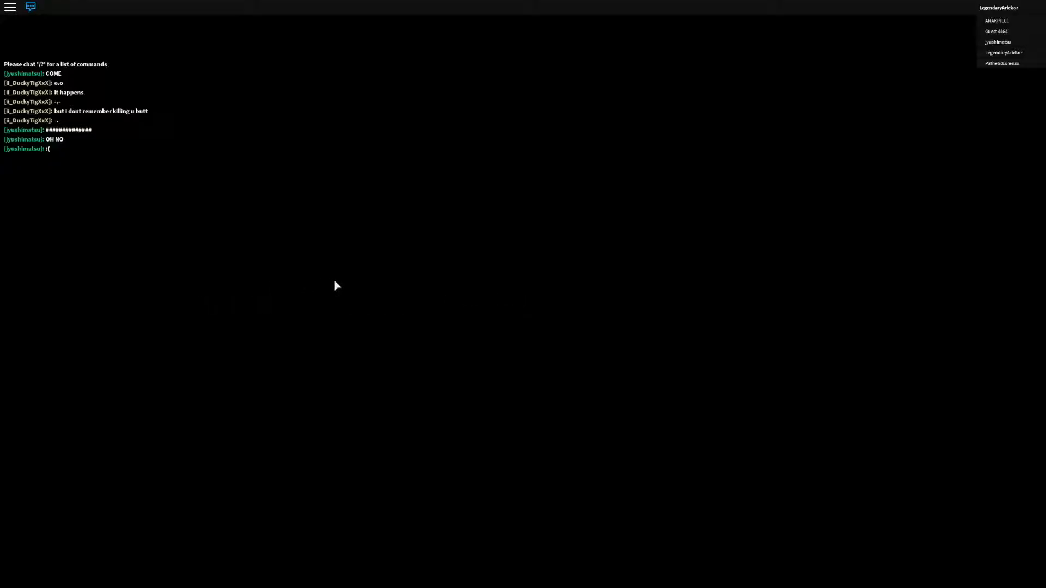
mouse_move(525, 299)
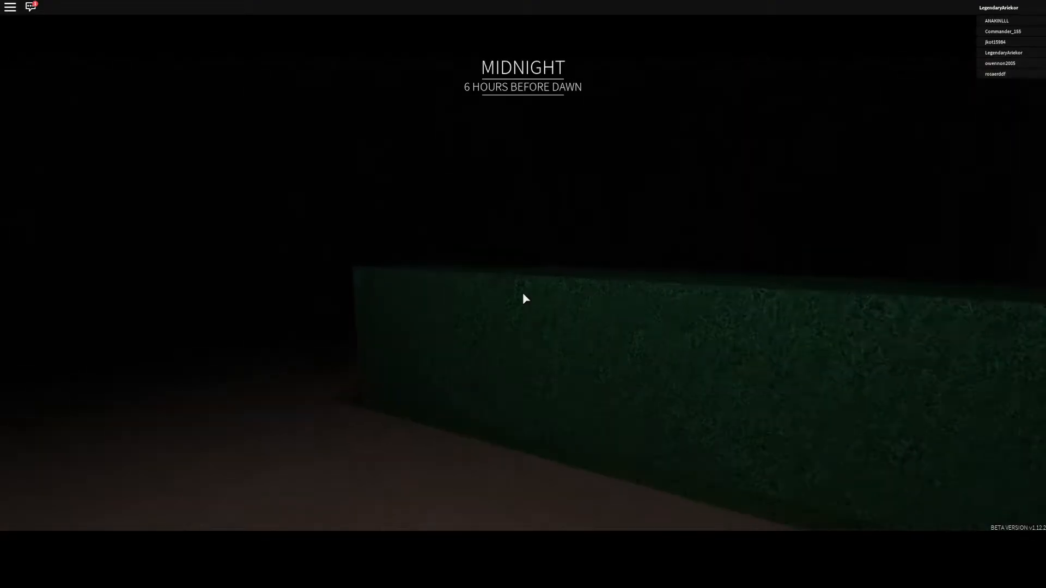
mouse_move(524, 297)
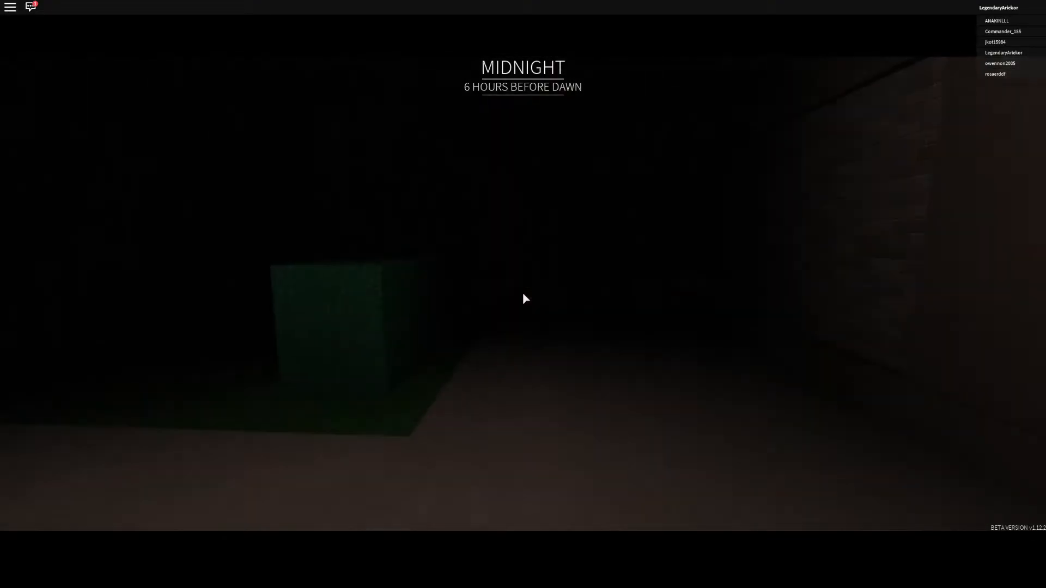